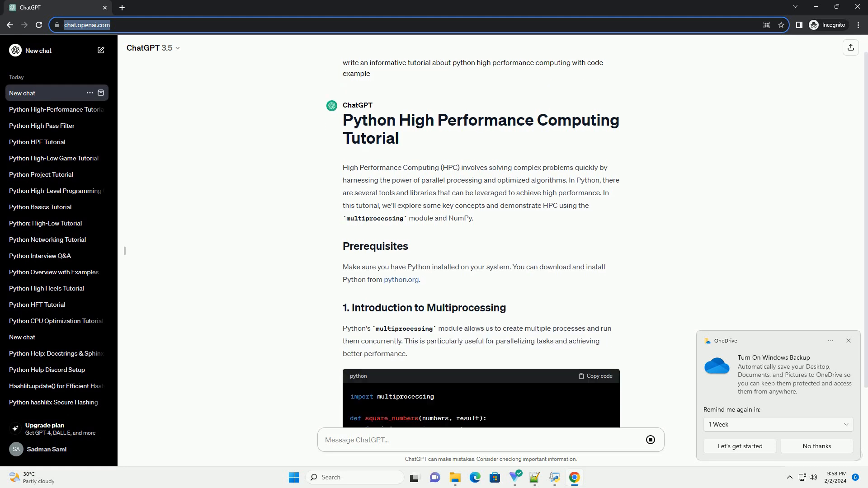
{"action": "scroll", "scroll_direction": "down", "scroll_amount": 3}
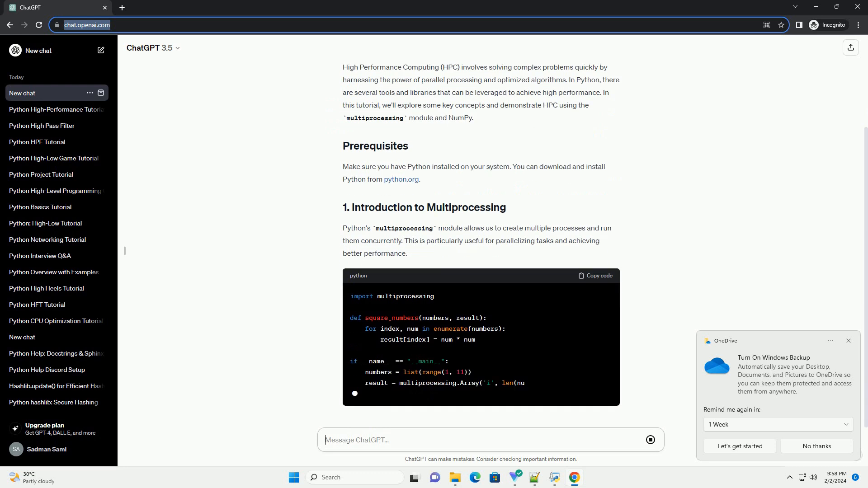
{"action": "scroll", "scroll_direction": "down", "scroll_amount": 3}
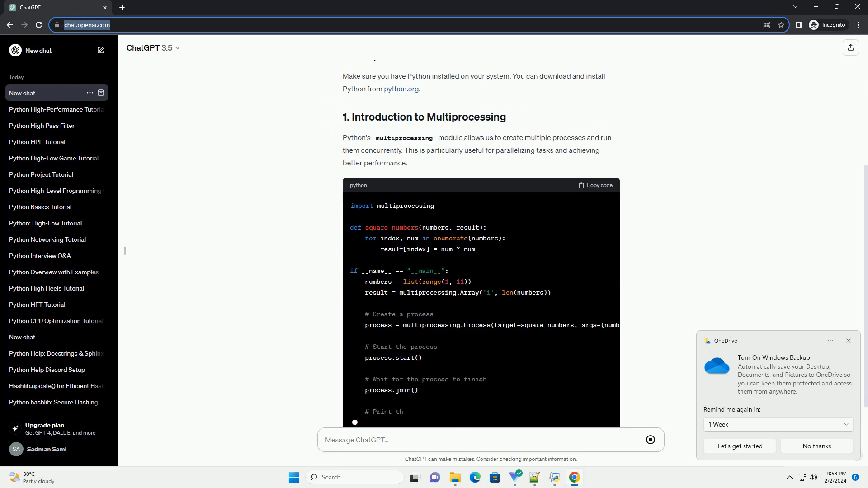
{"action": "scroll", "scroll_direction": "down", "scroll_amount": 3}
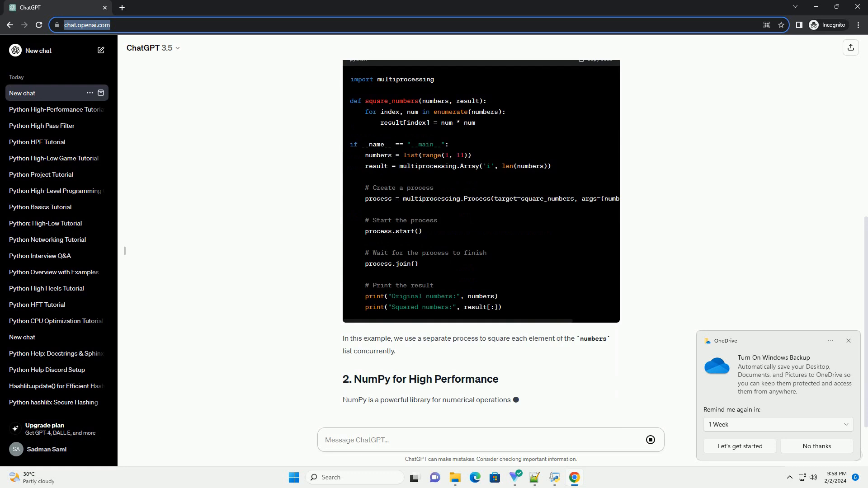
{"action": "scroll", "scroll_direction": "down", "scroll_amount": 3}
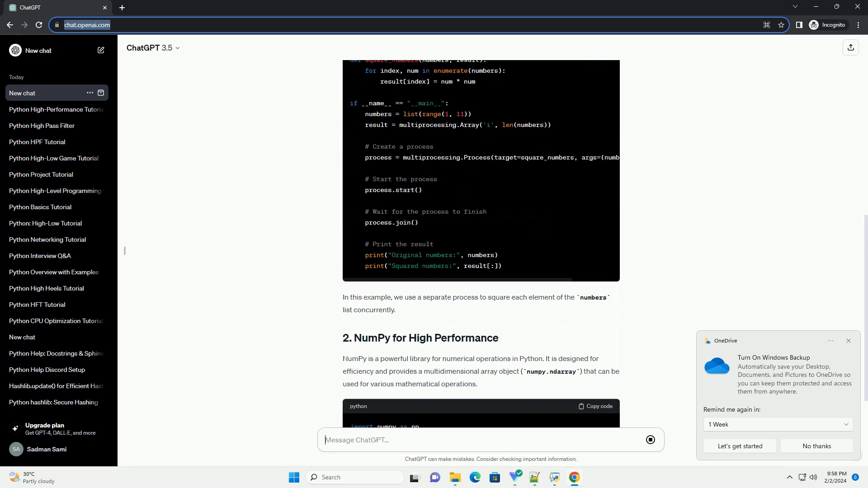
{"action": "scroll", "scroll_direction": "down", "scroll_amount": 3}
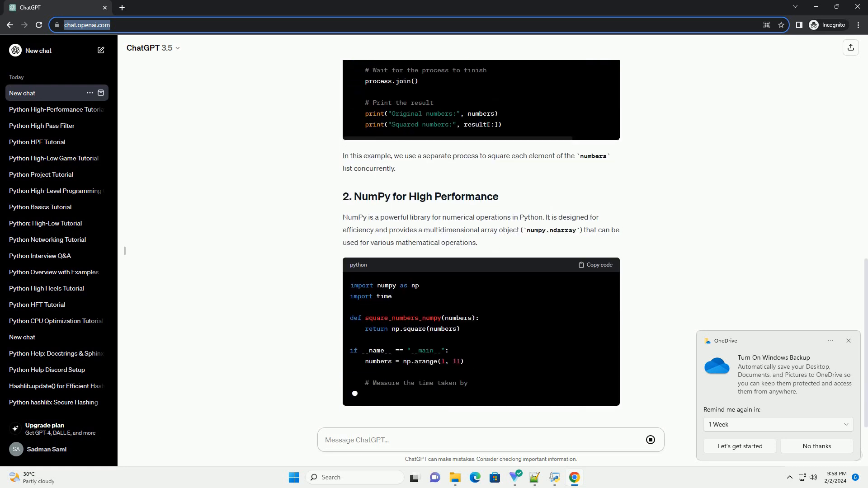
{"action": "scroll", "scroll_direction": "down", "scroll_amount": 3}
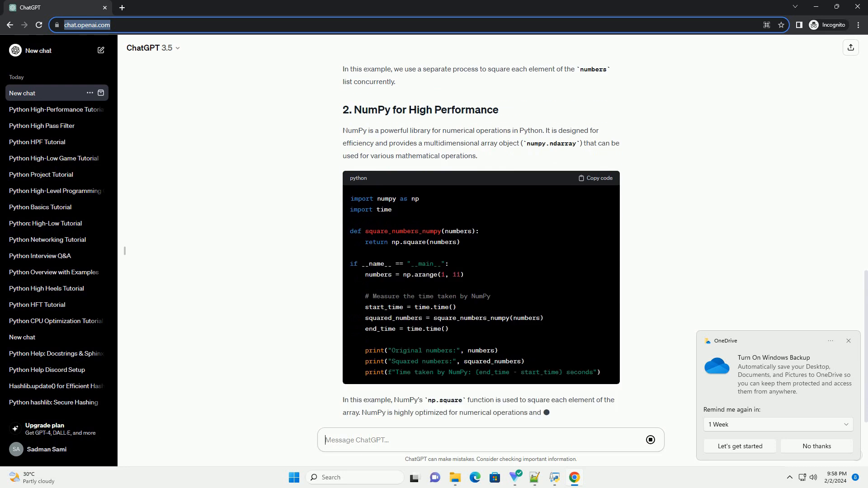
{"action": "scroll", "scroll_direction": "down", "scroll_amount": 3}
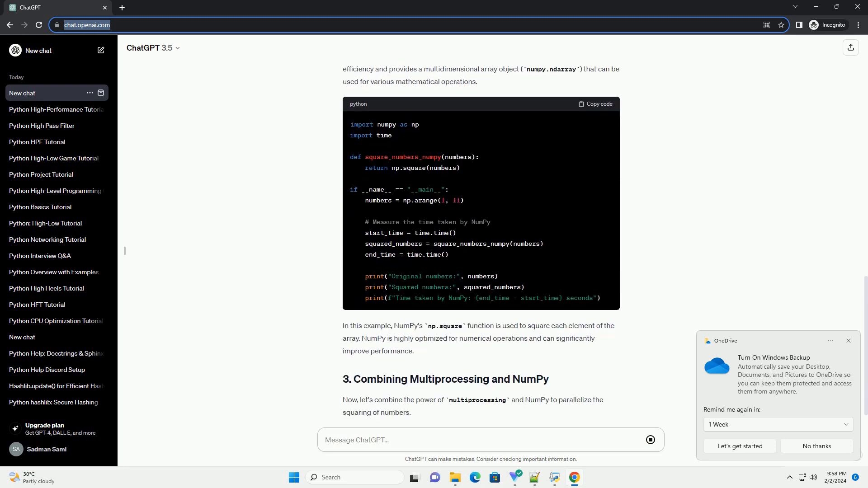
{"action": "scroll", "scroll_direction": "down", "scroll_amount": 3}
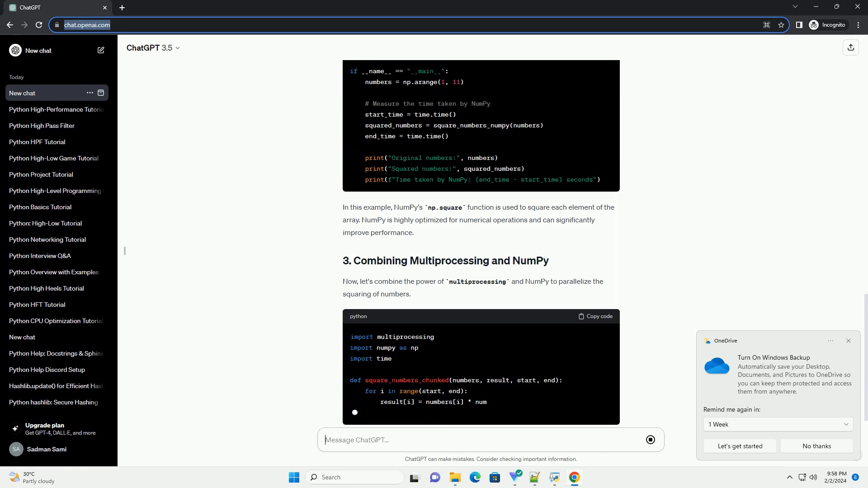
{"action": "scroll", "scroll_direction": "down", "scroll_amount": 3}
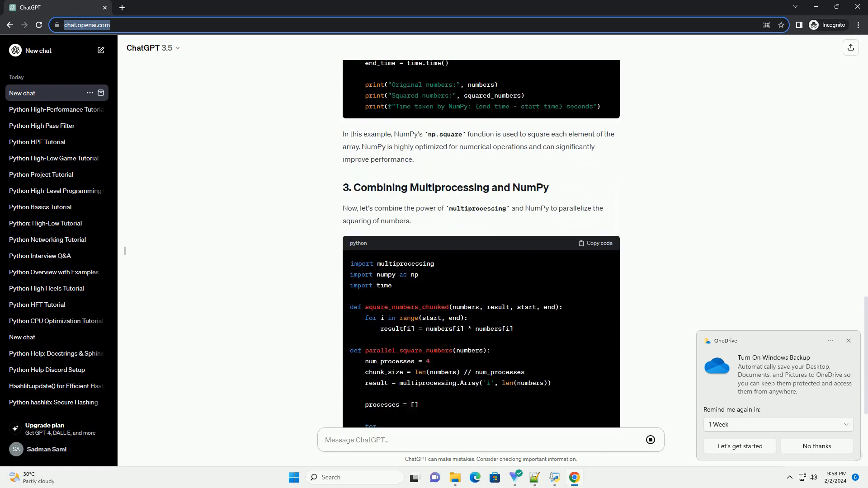
{"action": "scroll", "scroll_direction": "down", "scroll_amount": 3}
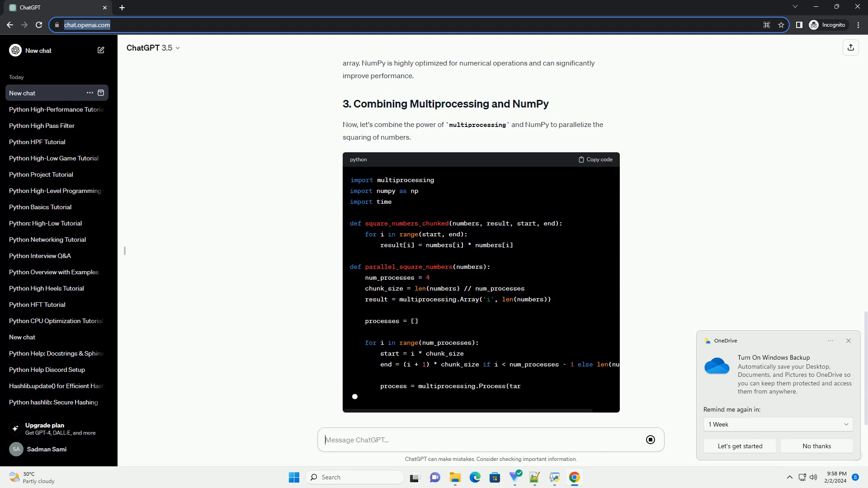
{"action": "scroll", "scroll_direction": "down", "scroll_amount": 3}
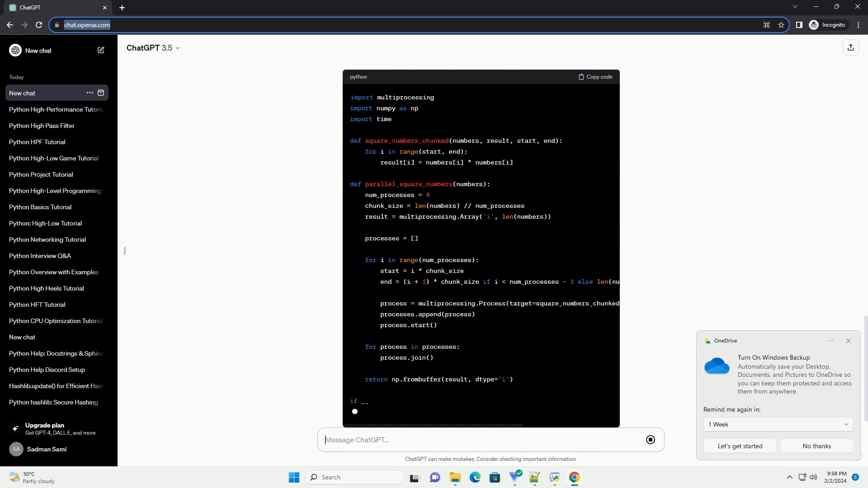